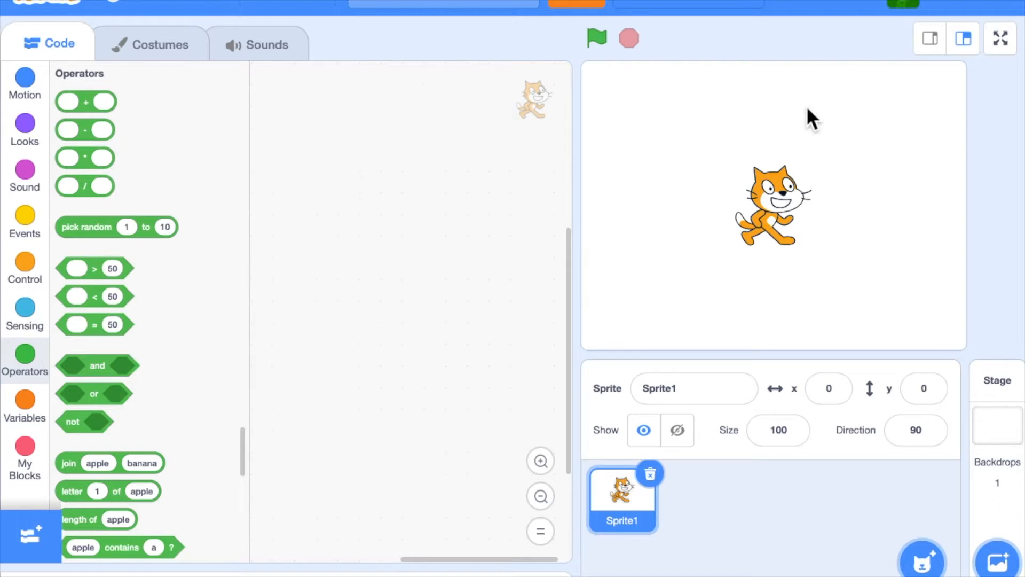
mouse_move(749, 139)
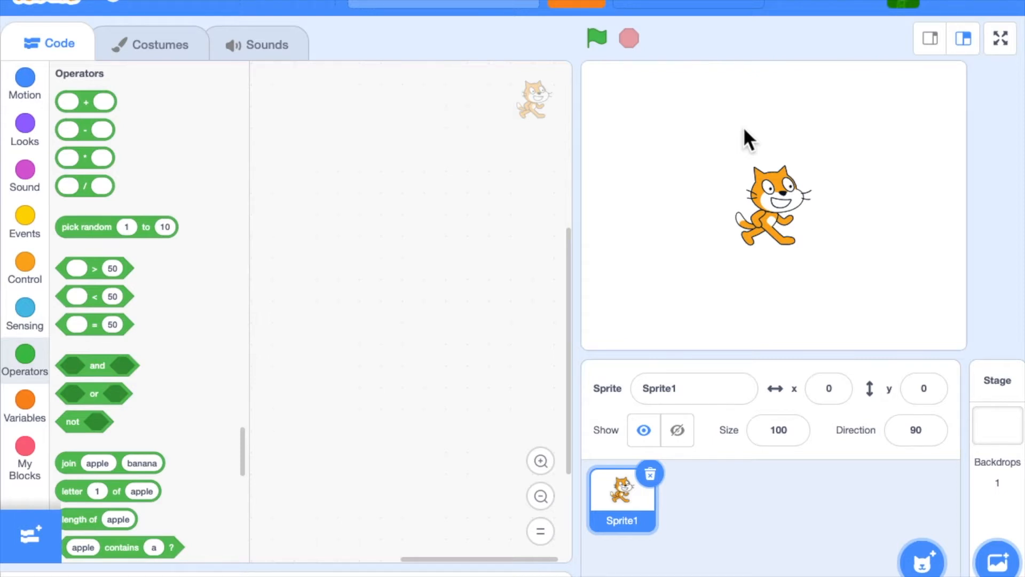
mouse_move(730, 262)
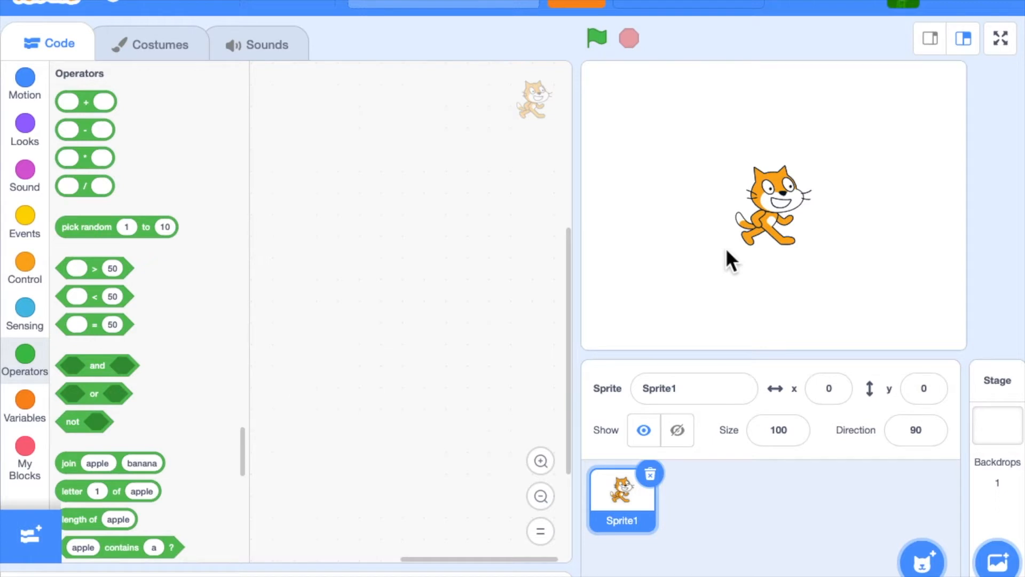
mouse_move(480, 255)
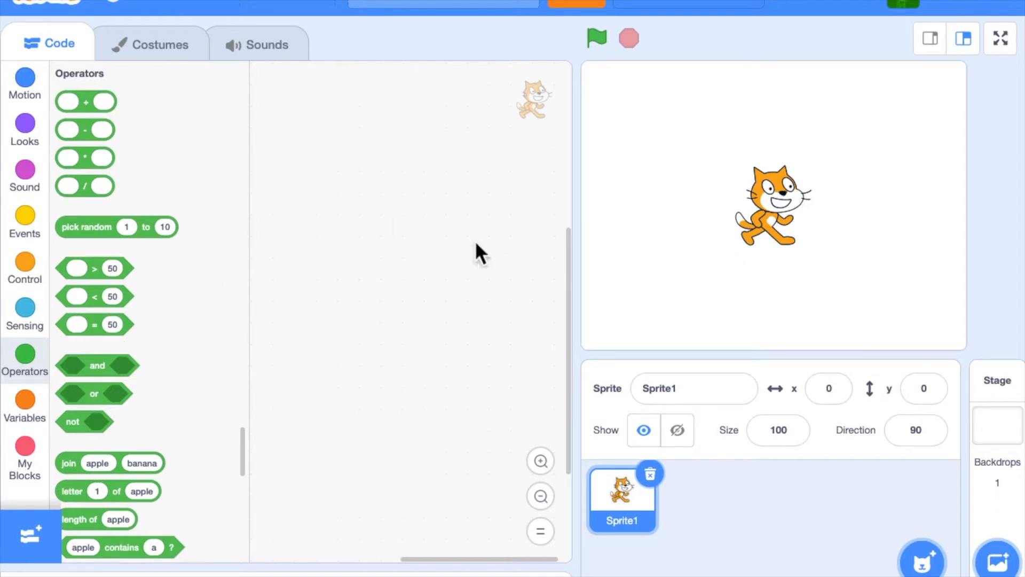
mouse_move(572, 295)
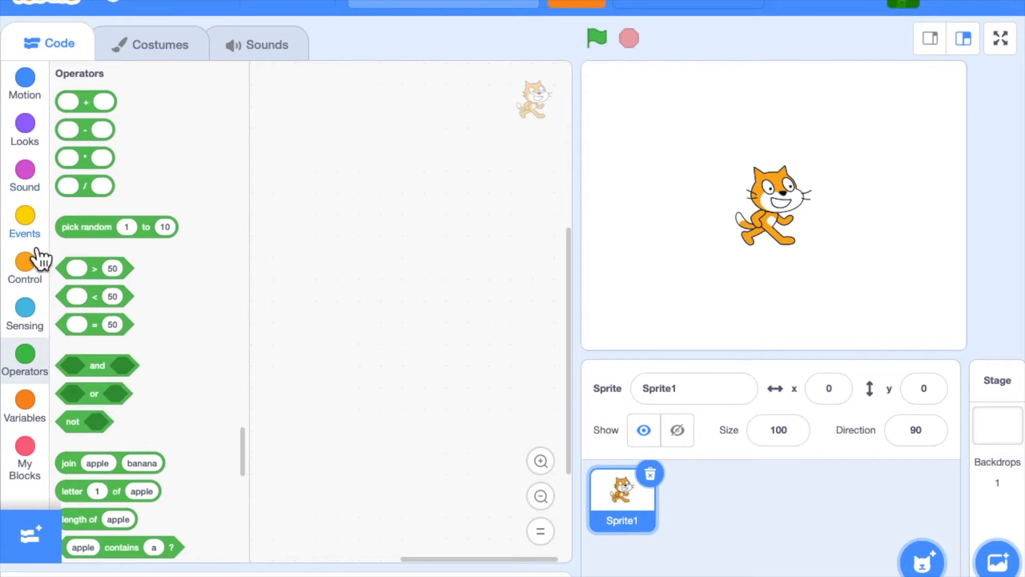
- Begin the cat's script with 'when green flag clicked' followed by 'go to x: 0 y: 0'
click(25, 223)
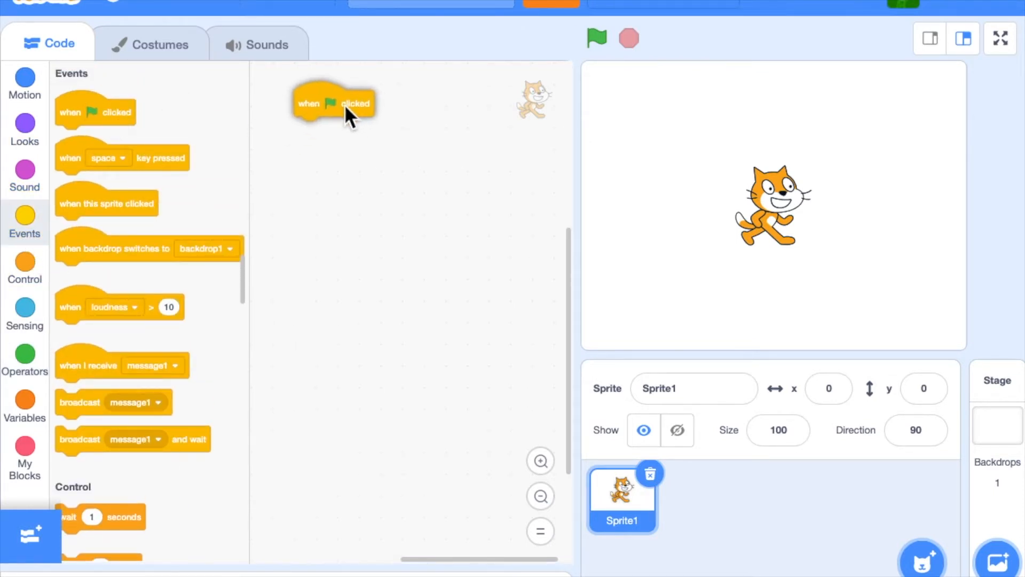
drag(333, 102, 305, 103)
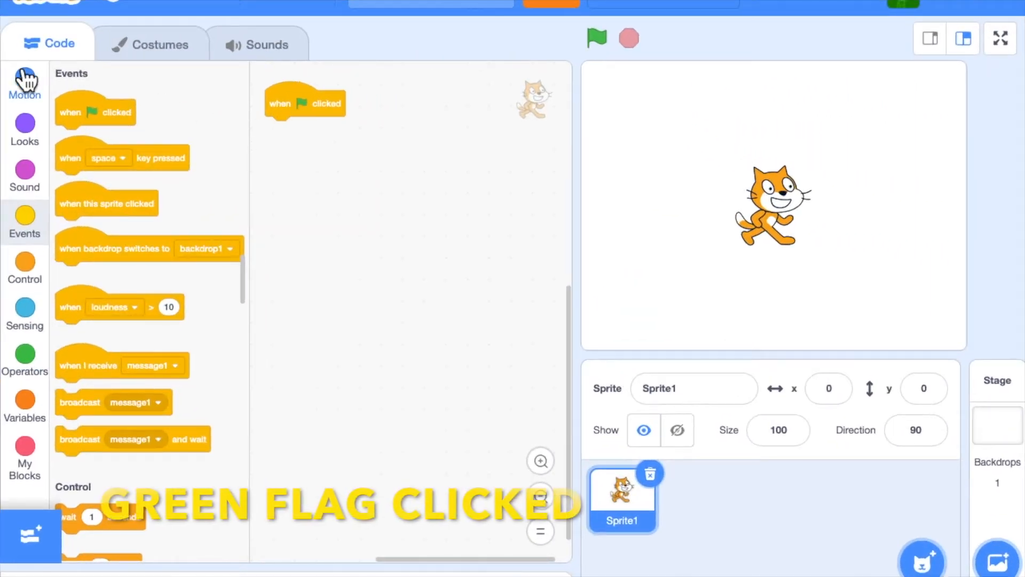
click(24, 84)
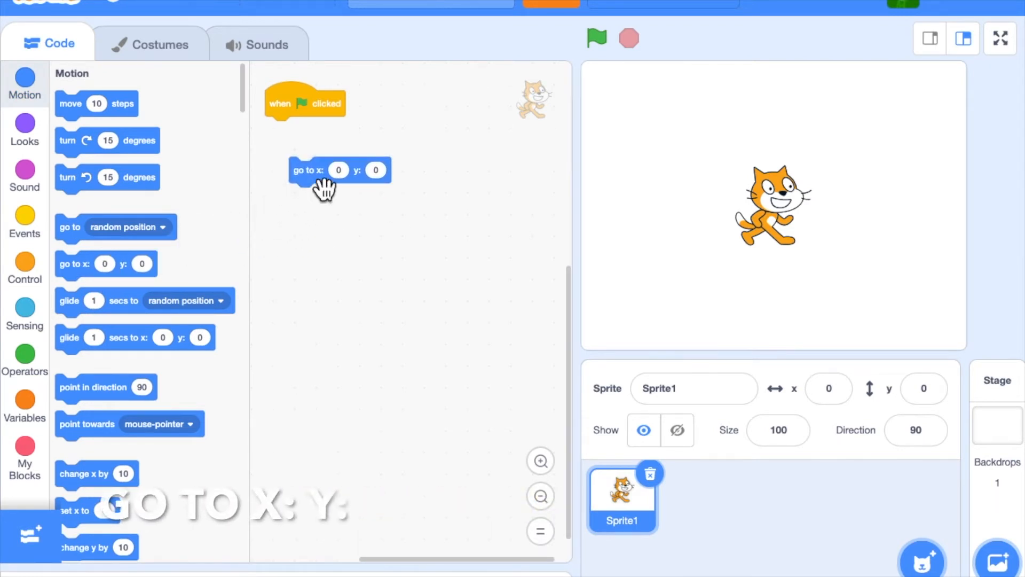
drag(308, 170, 284, 129)
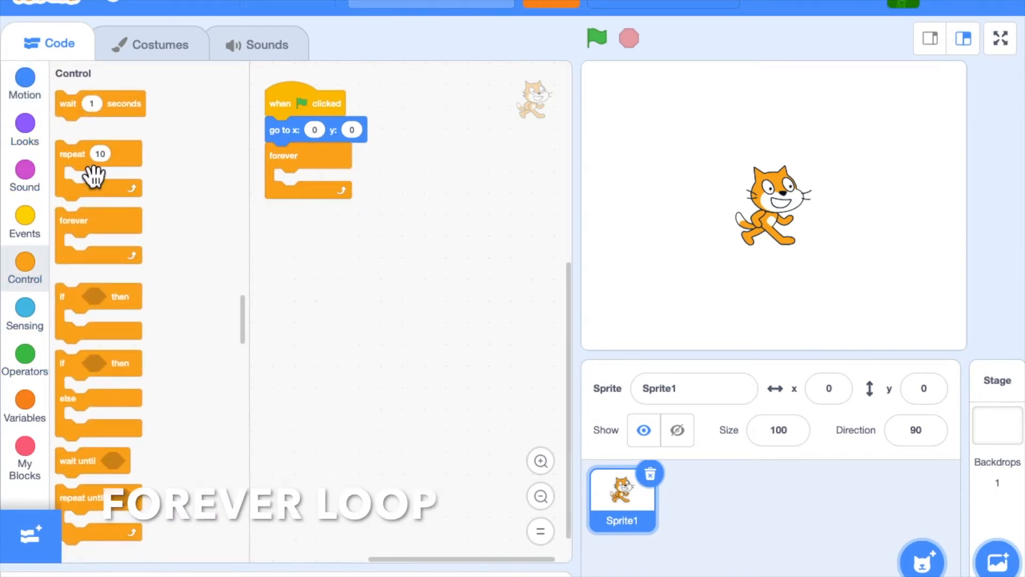
- Place a glide inside the forever loop targeting the cat's x position, and fetch a subtraction operator for the y slot
click(25, 85)
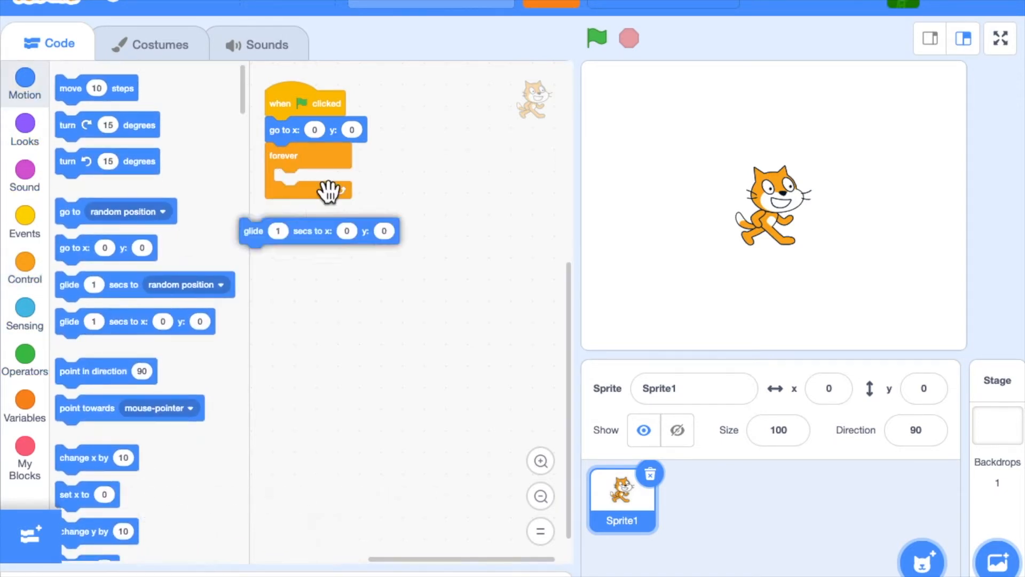
drag(318, 231, 307, 182)
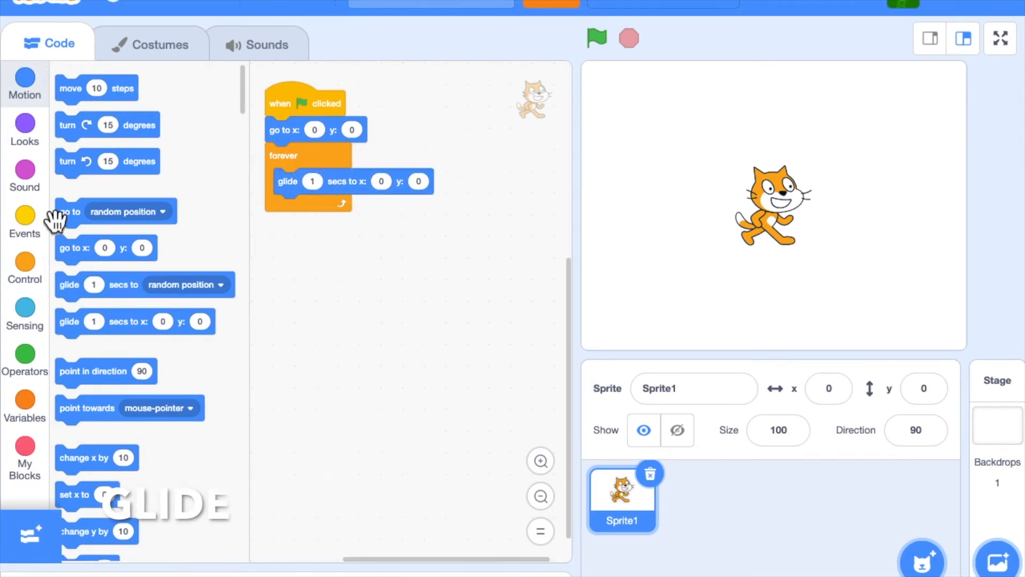
click(25, 357)
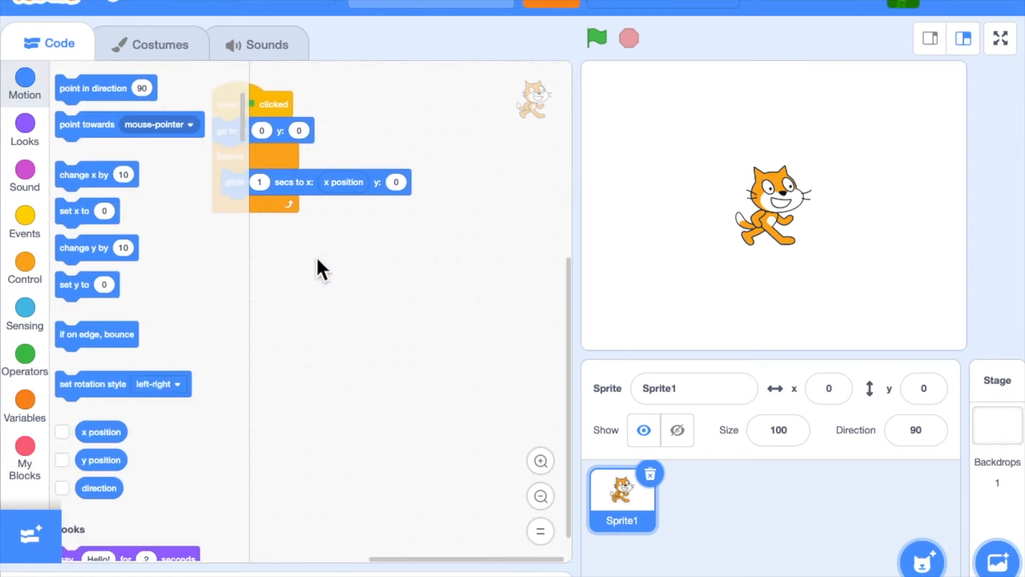
click(25, 354)
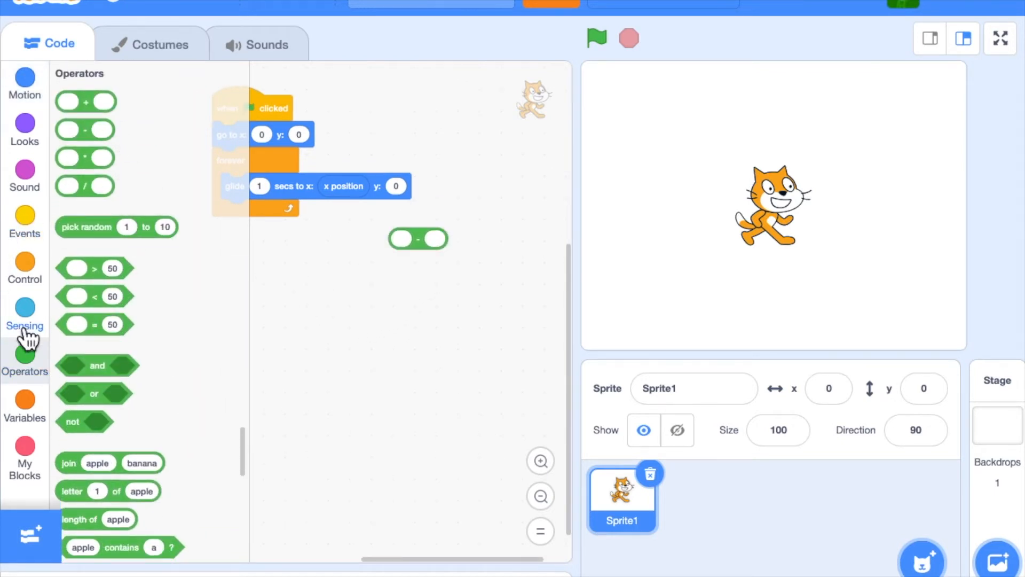
mouse_move(126, 230)
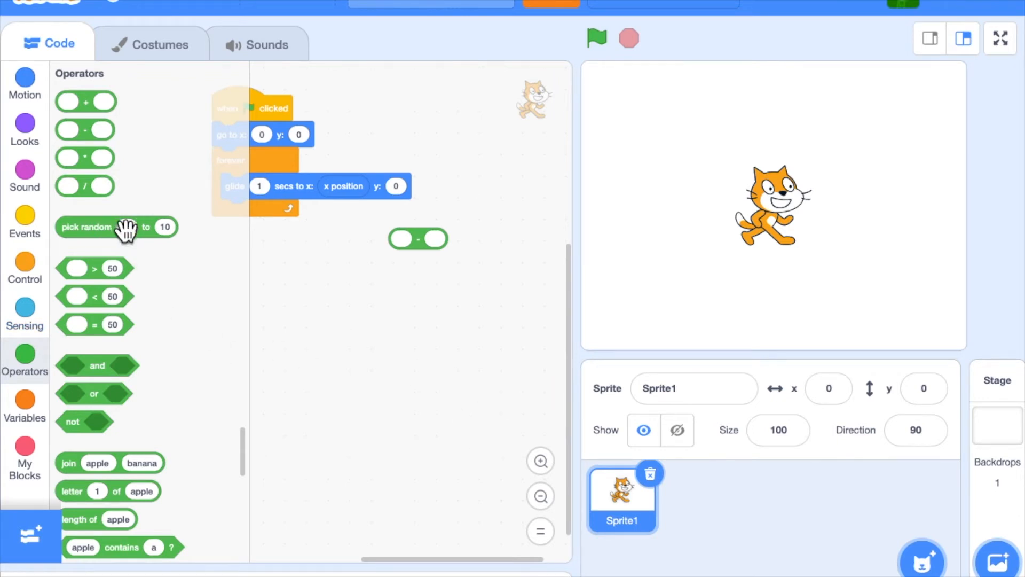
click(24, 83)
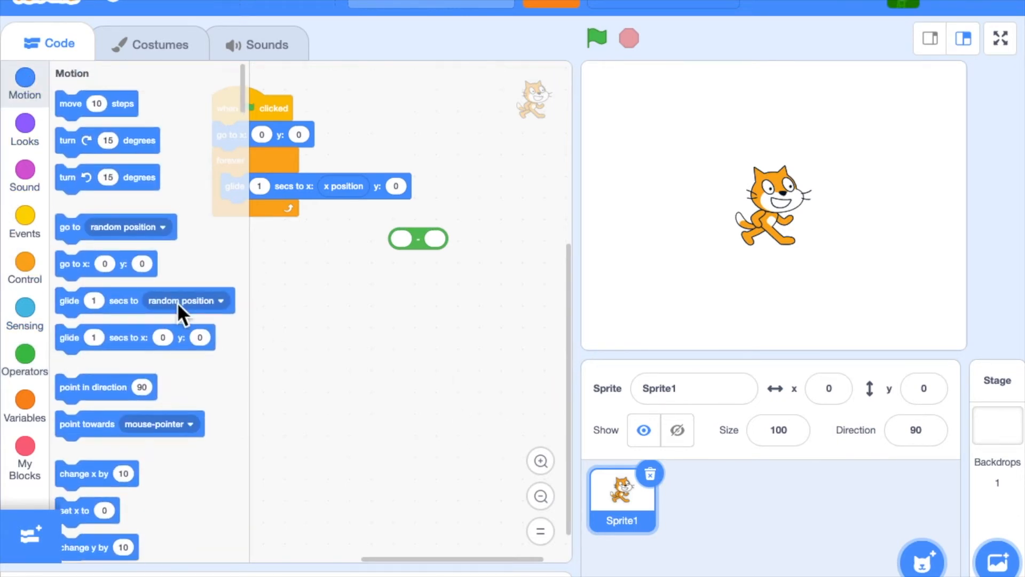
scroll(down, 3)
text(10)
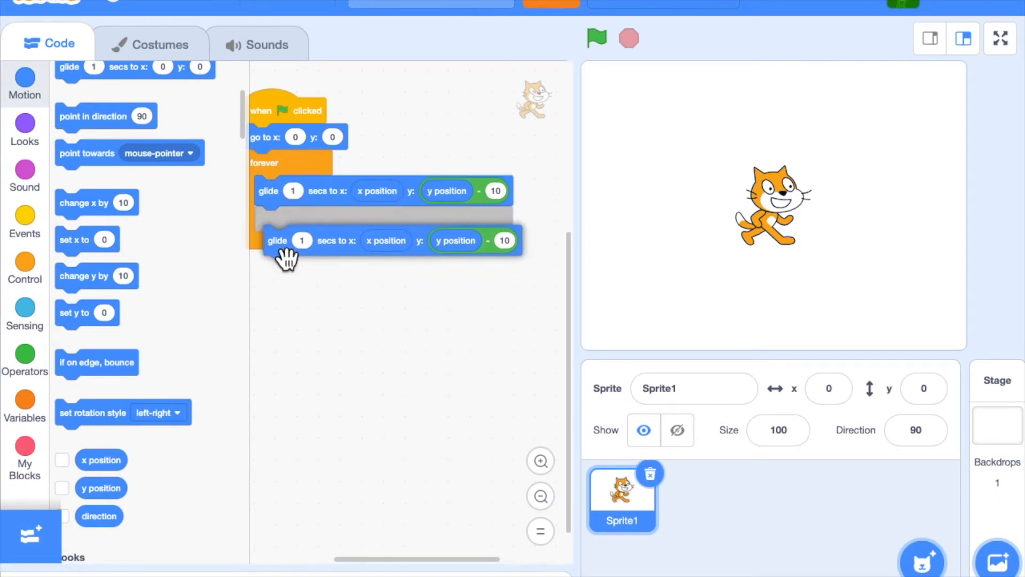
- Duplicate the glide, make the copy move to y position + 10, and discard the leftover subtraction block
right_click(288, 256)
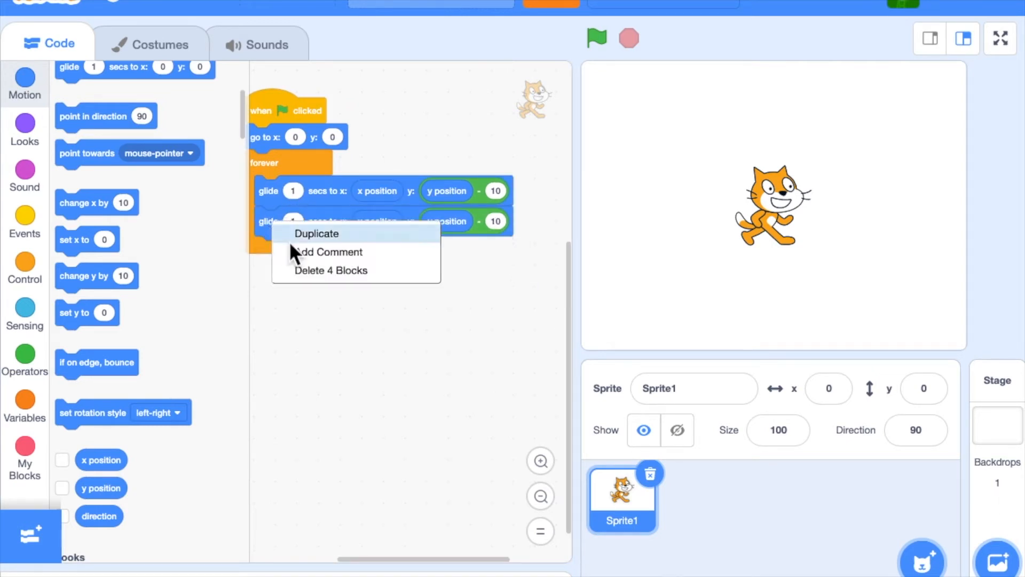
mouse_move(268, 238)
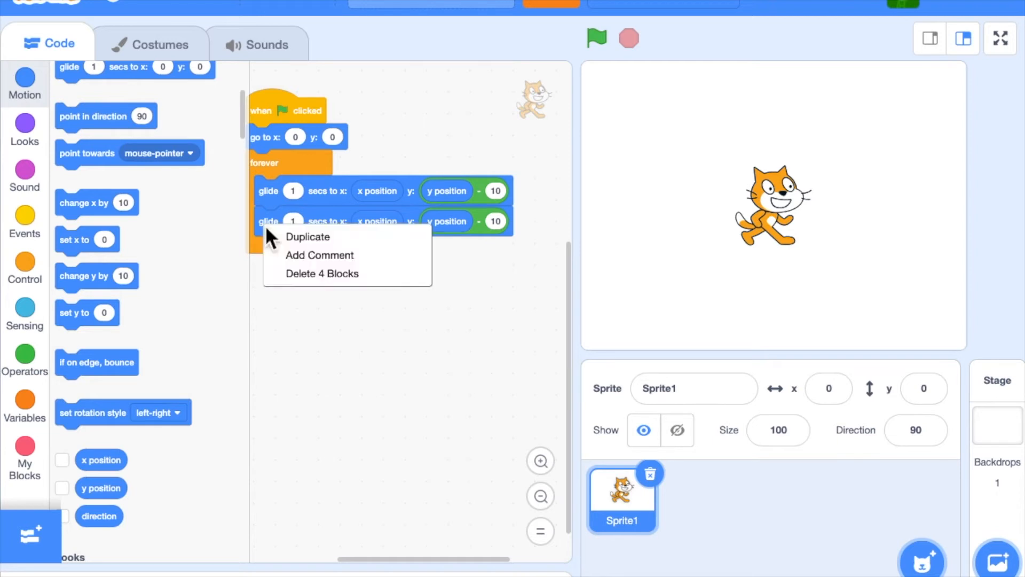
click(295, 391)
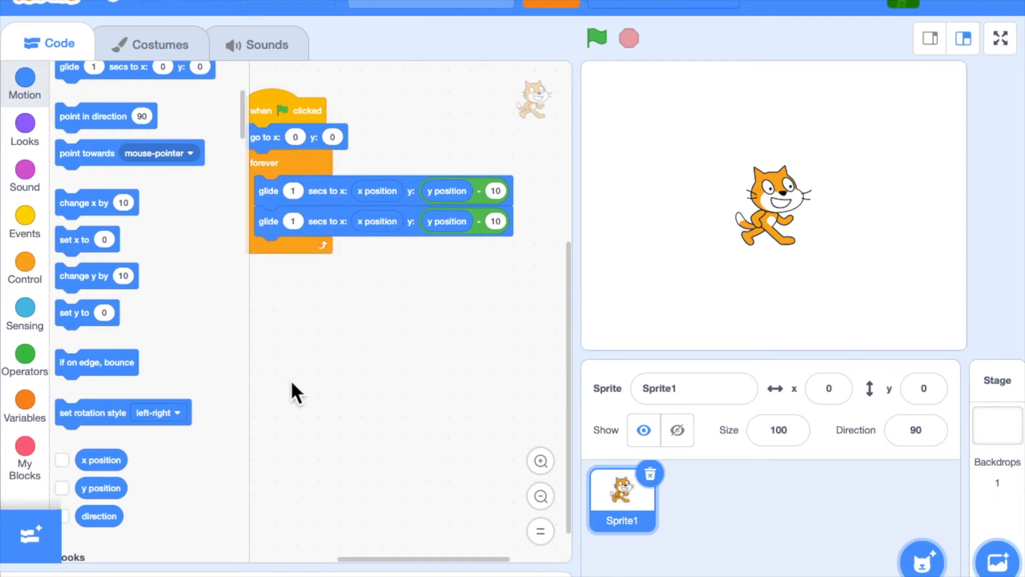
mouse_move(484, 232)
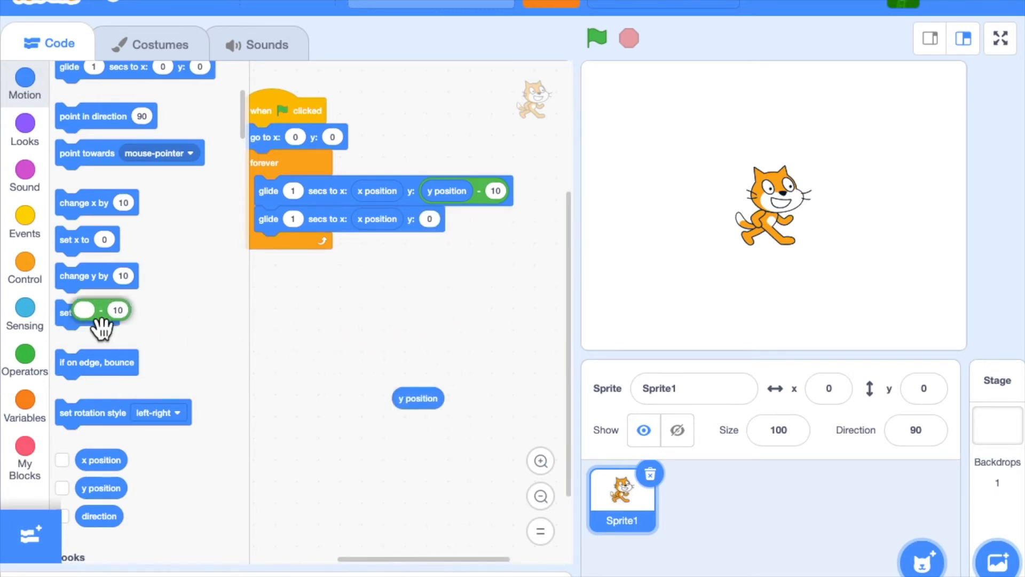
click(25, 356)
text(10)
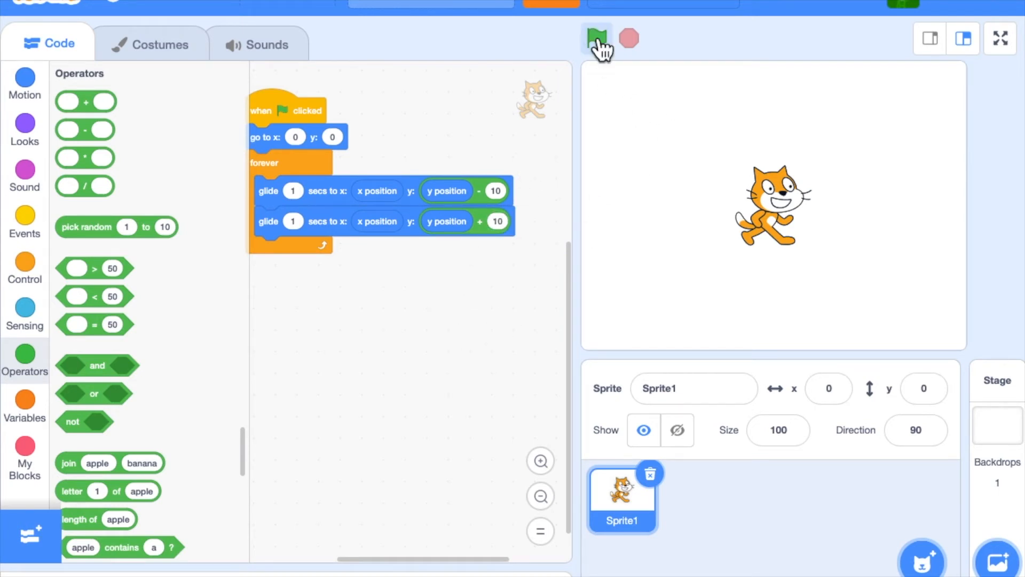
- Run the green-flag script to watch the cat glide down and up
click(596, 39)
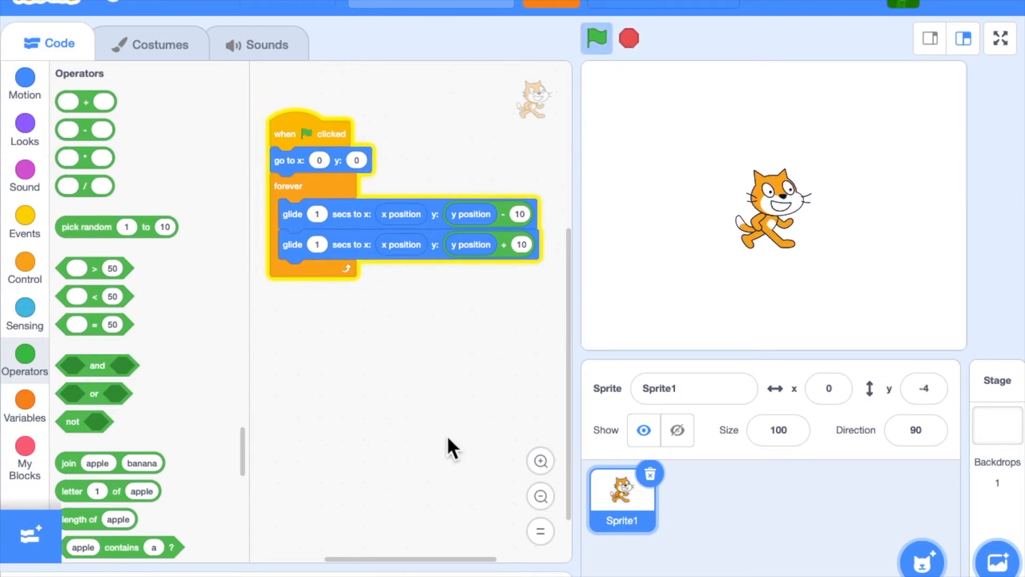
mouse_move(566, 471)
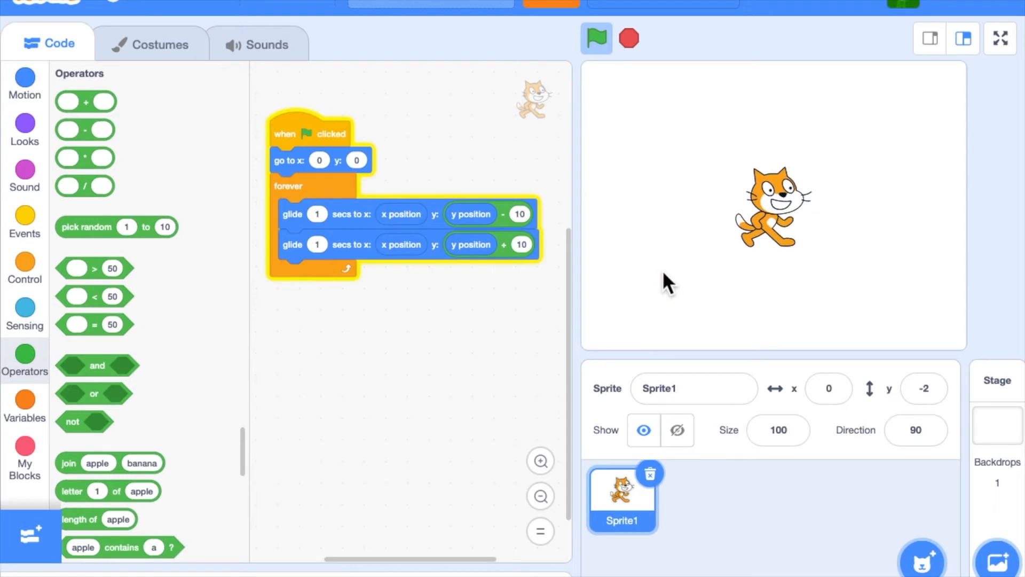
mouse_move(333, 295)
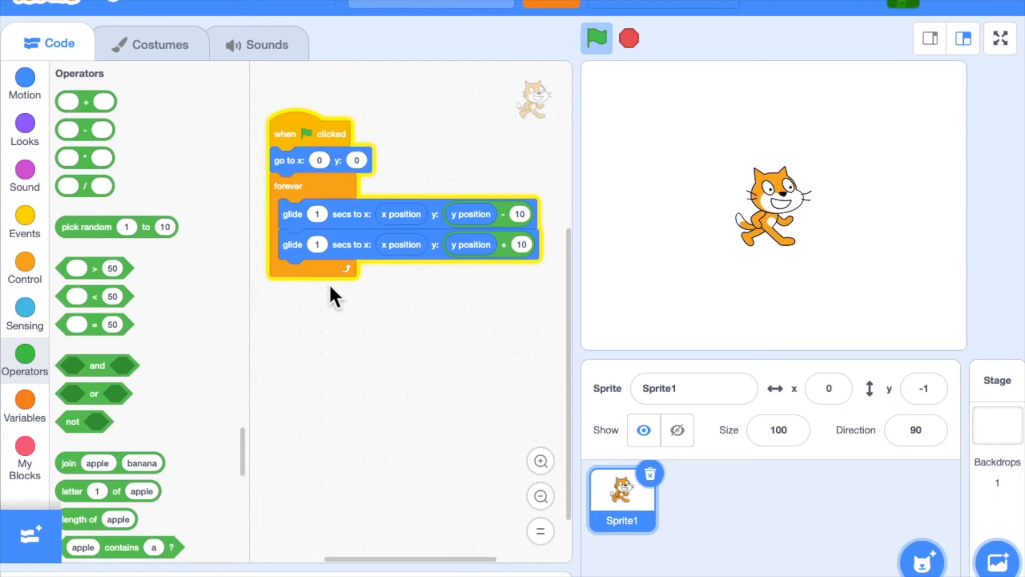
mouse_move(376, 243)
text(50)
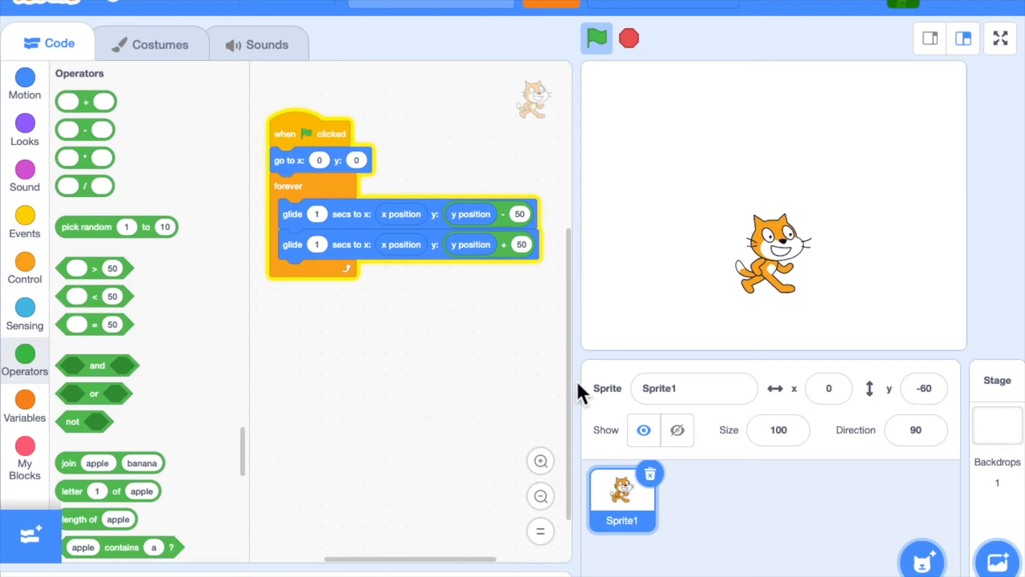
mouse_move(520, 290)
text(0.5)
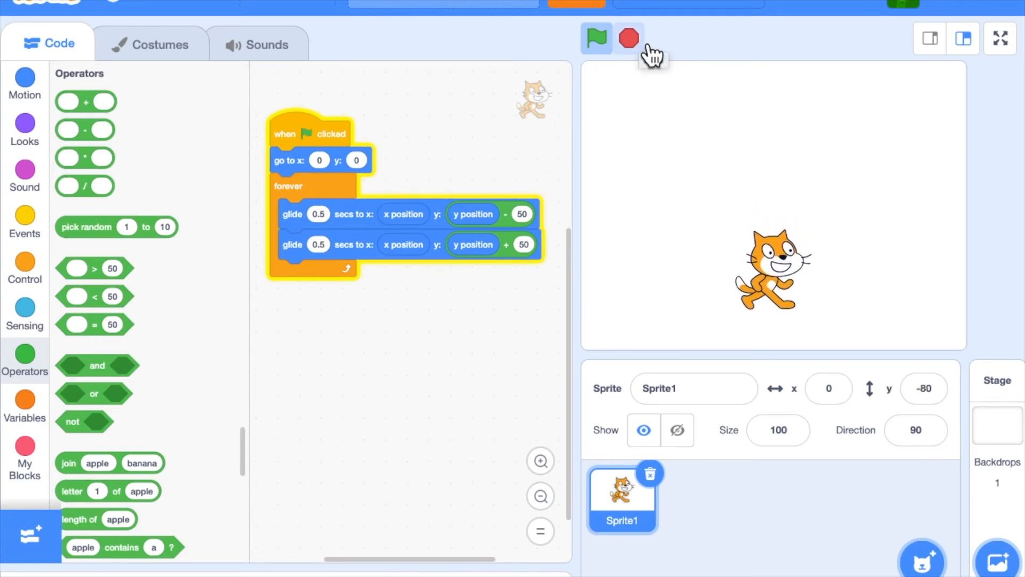
- Stop and rerun the script several times to test the up-and-down glide
click(596, 37)
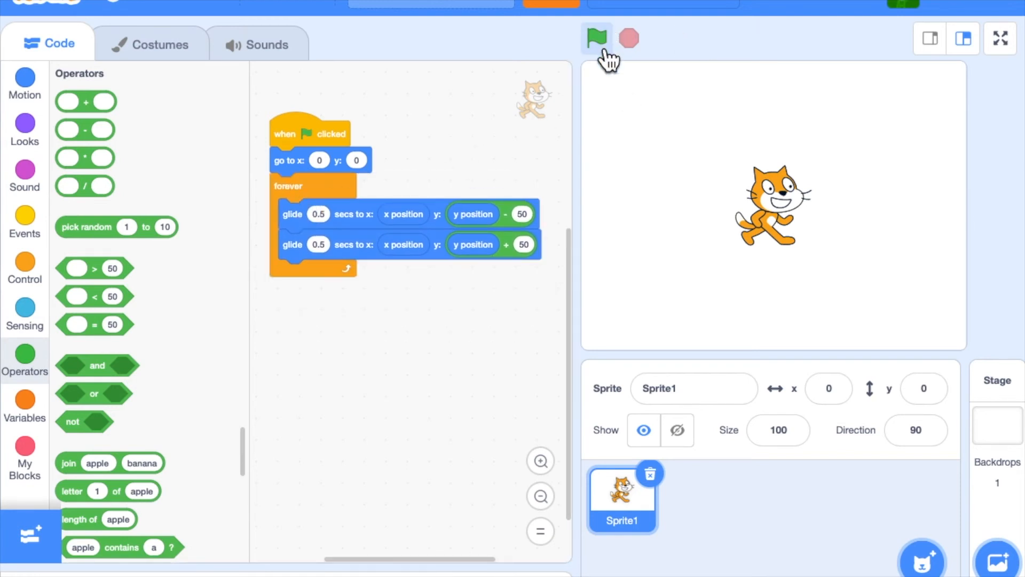
click(596, 38)
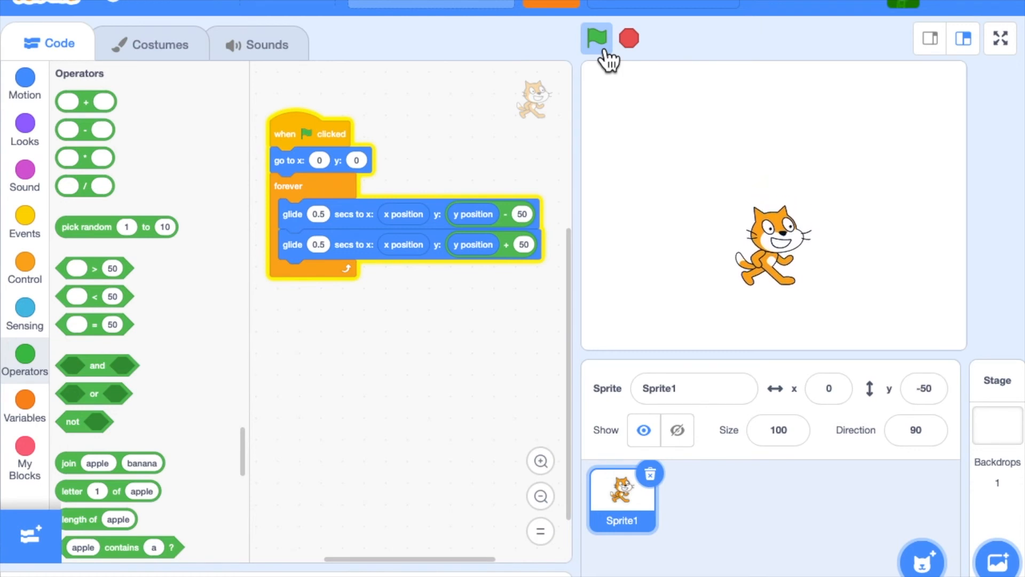
click(595, 38)
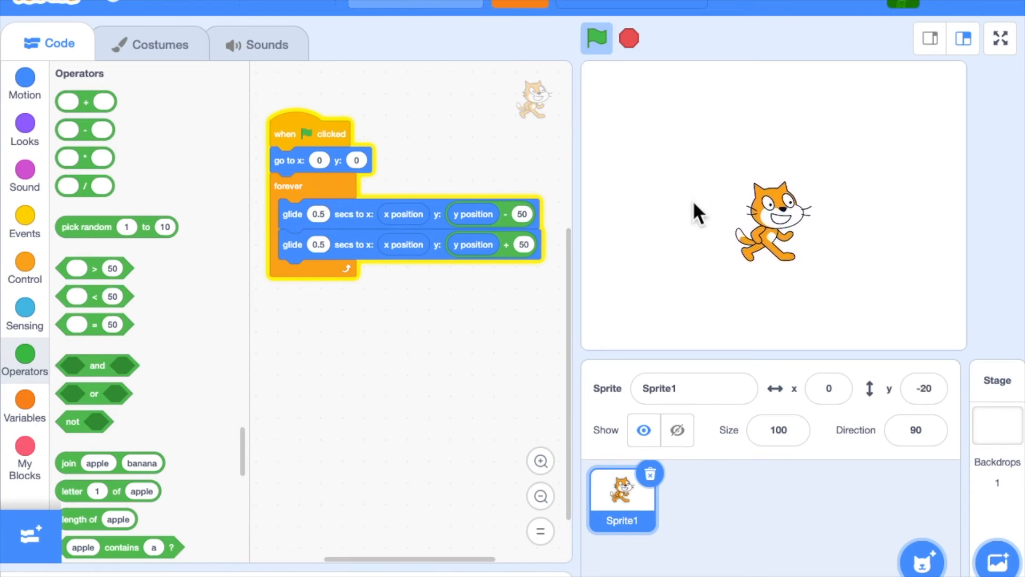
click(629, 37)
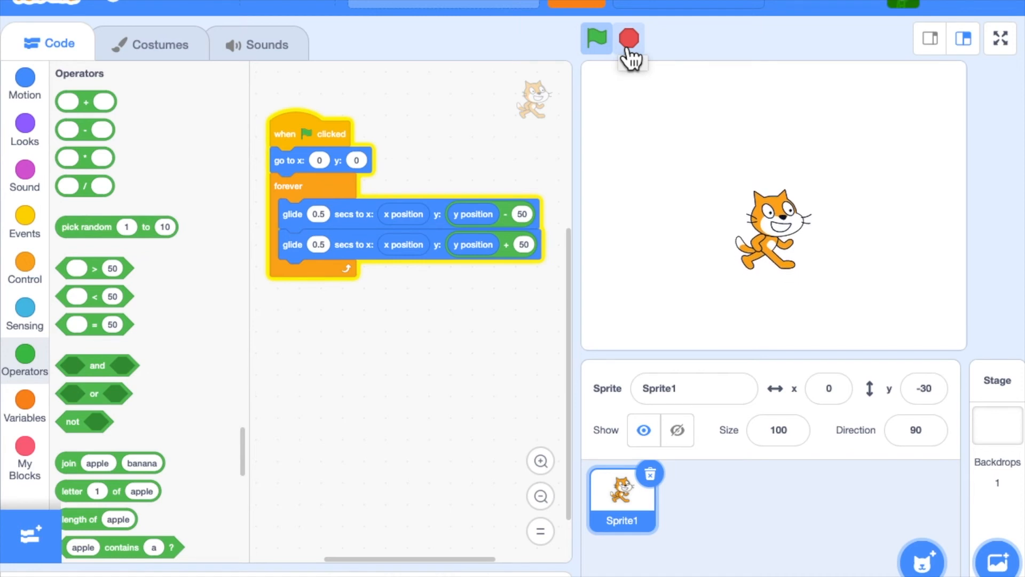
click(596, 38)
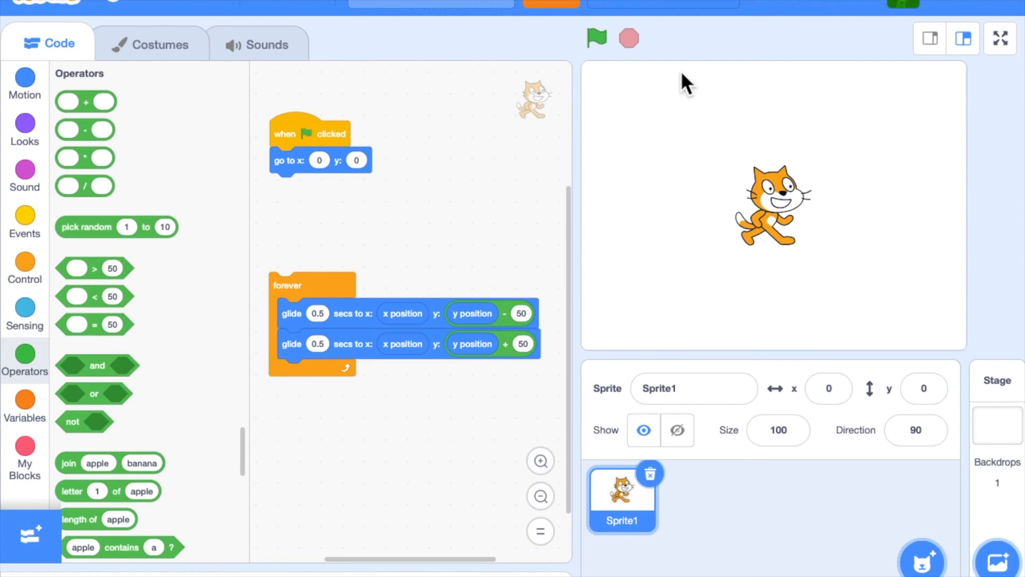
click(596, 38)
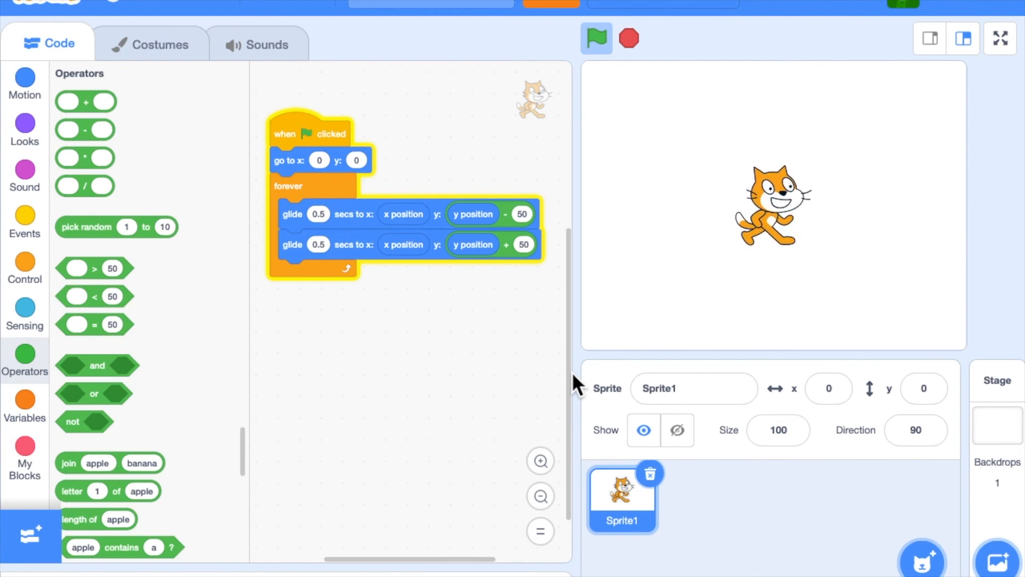
- Rerun the script with the forever loop reattached so the cat keeps bobbing up and down
click(595, 37)
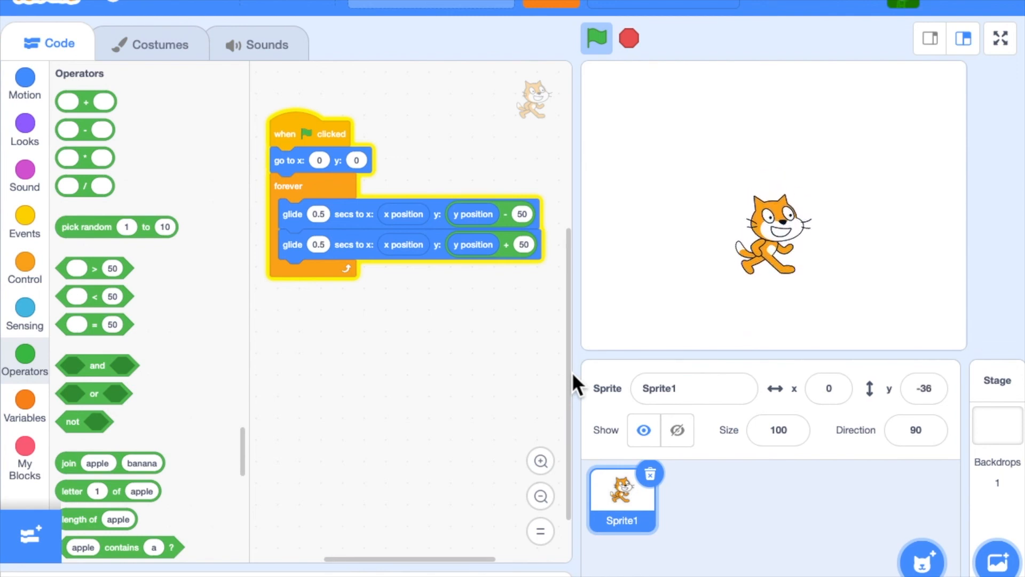
click(595, 38)
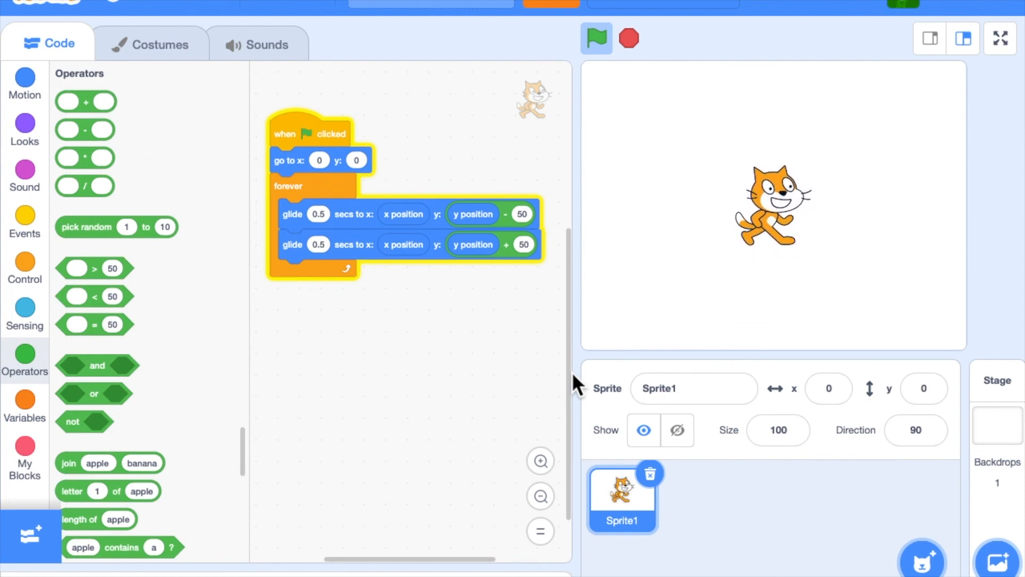
click(595, 38)
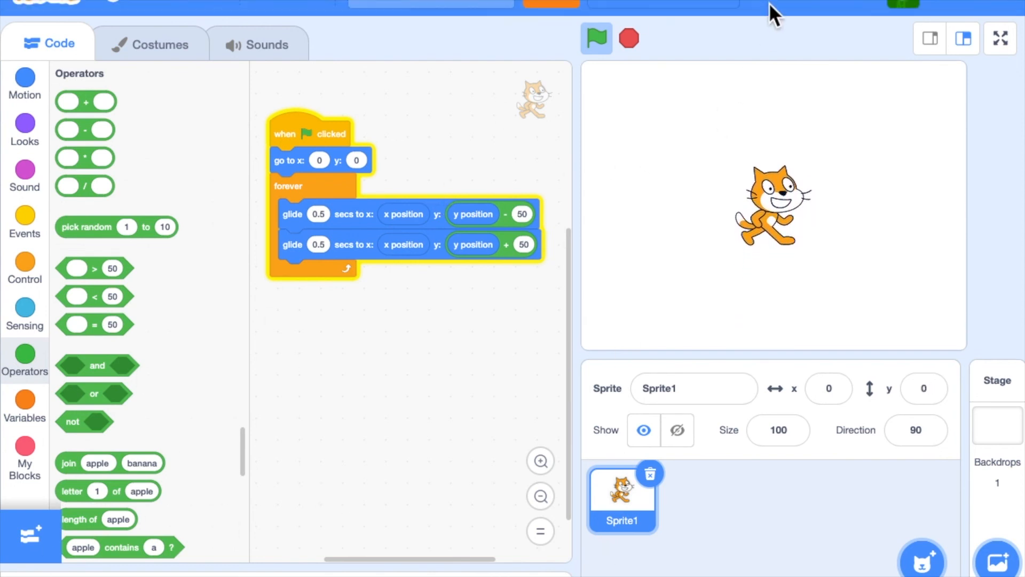
click(595, 38)
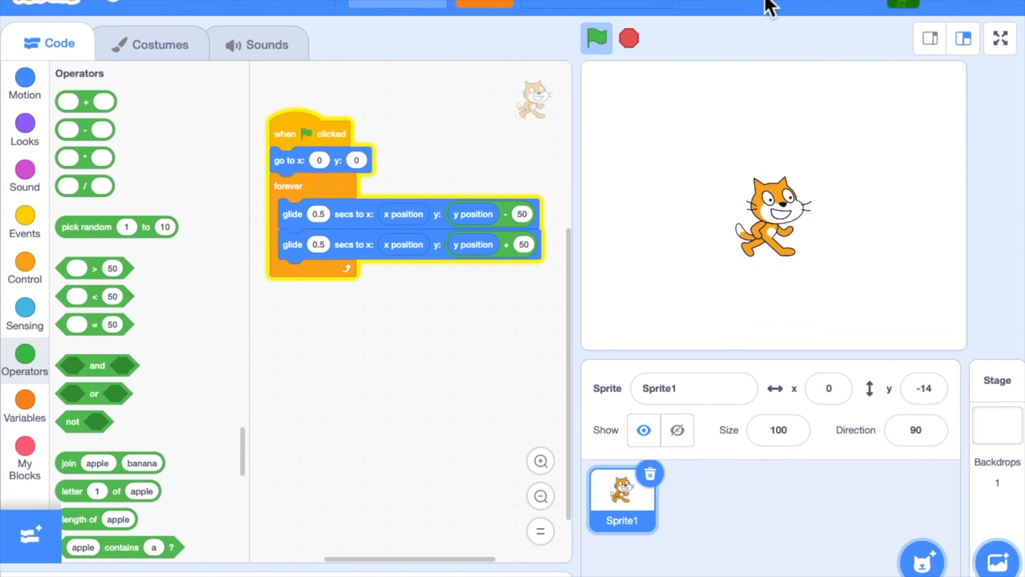